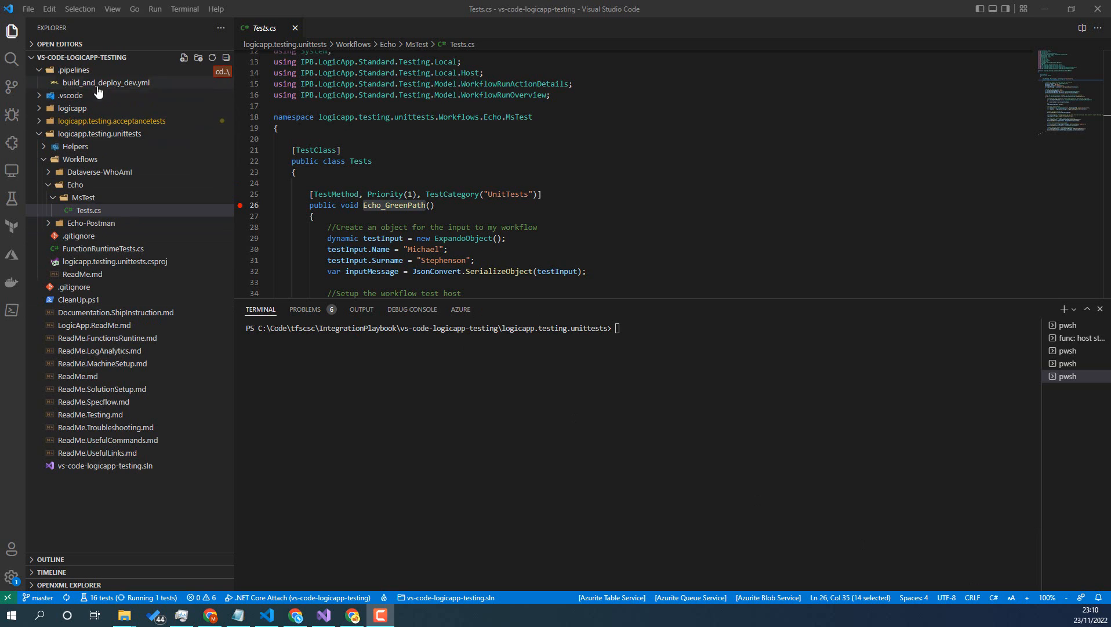
pyautogui.moveTo(134, 142)
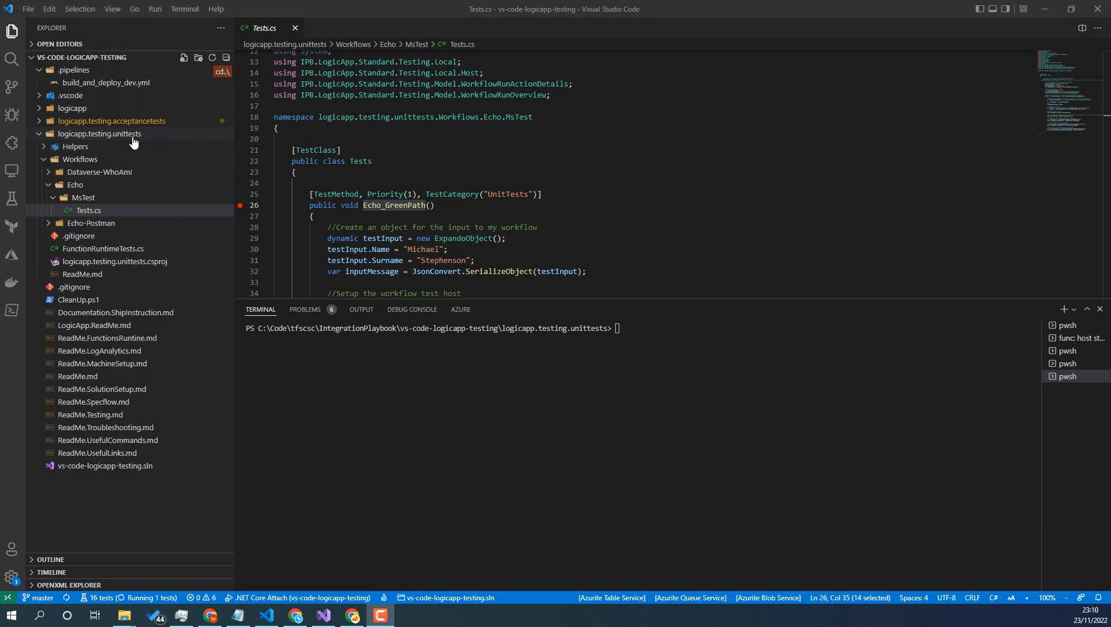
pyautogui.moveTo(83, 178)
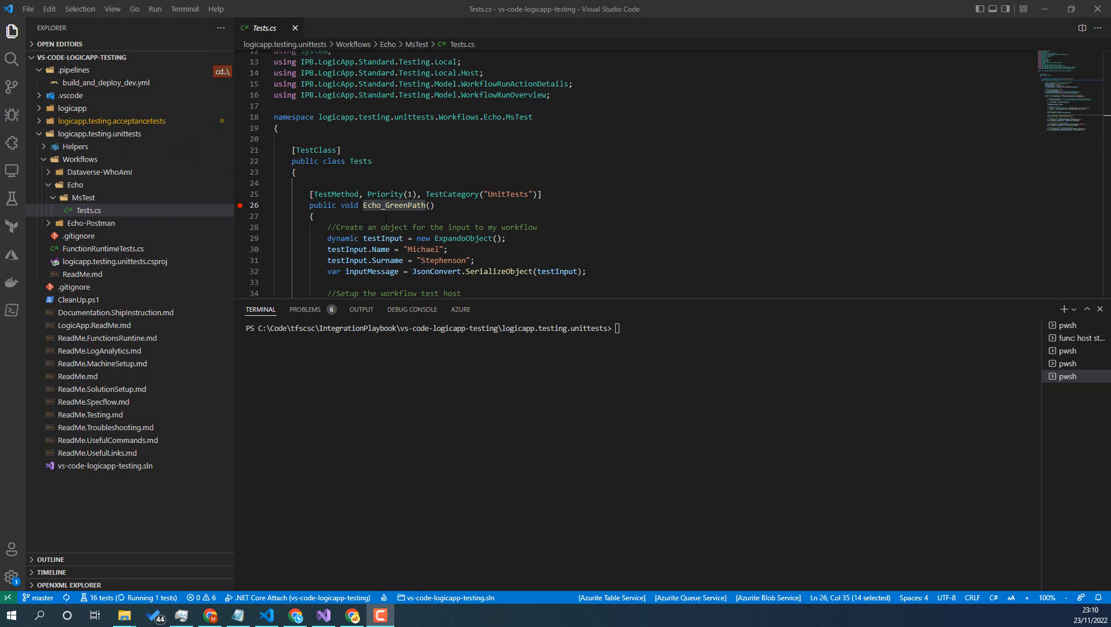
# - Enter dotnet test filtered to FullyQualifiedName=...Echo_GreenPath with console verbosity=normal logging
pyautogui.scroll(-3)
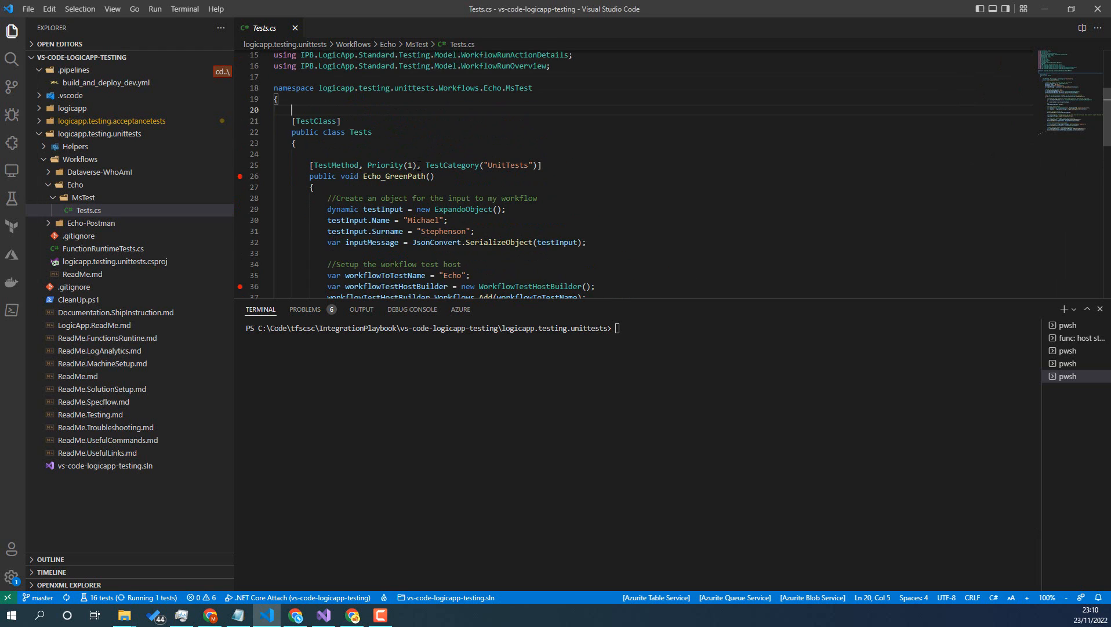
pyautogui.scroll(-3)
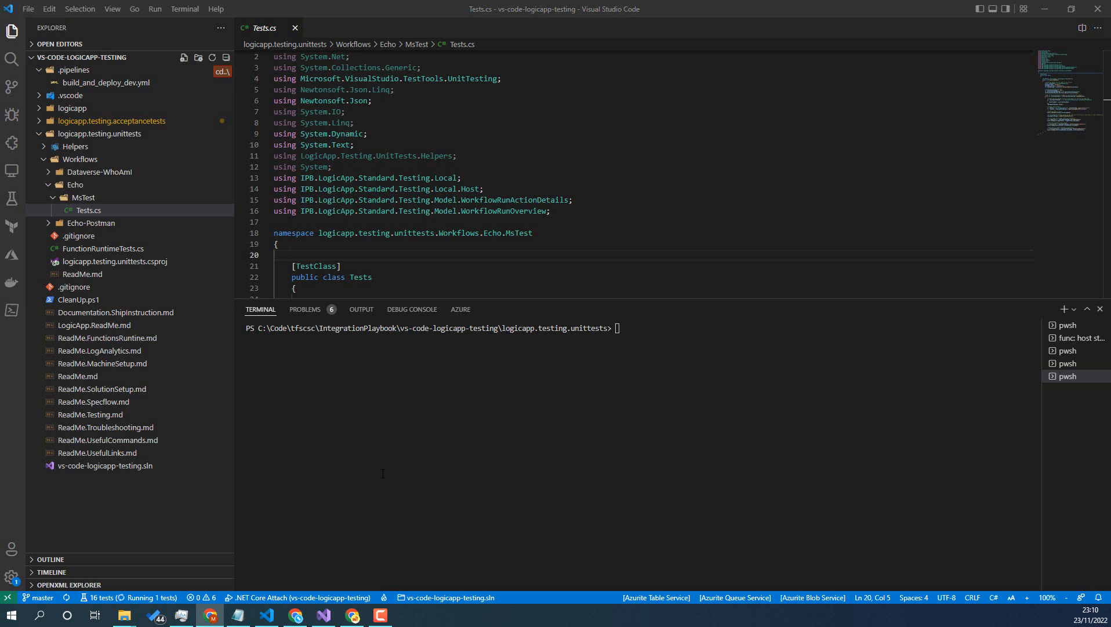
pyautogui.write('dotnet test --filter FullyQualifiedName=logicapp.testing.unittests.Workflows.Echo.MsTest.Tests.Echo_GreenPath --logger:"console;verbosity=normal"')
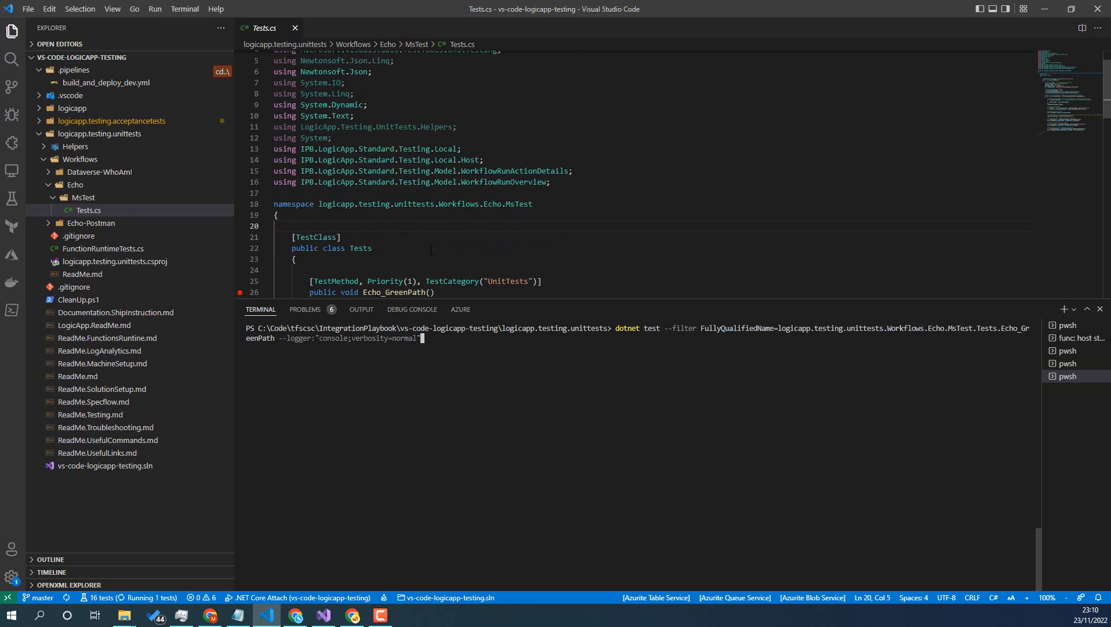
pyautogui.doubleClick(393, 175)
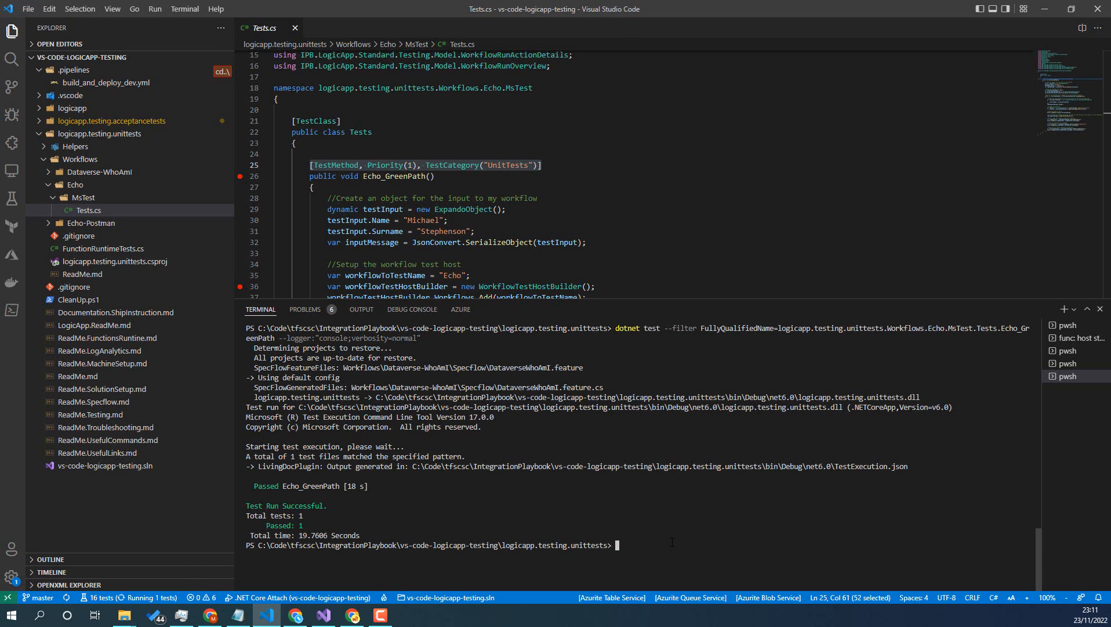
pyautogui.write('dotnet test --filter TestCategory=UnitTests')
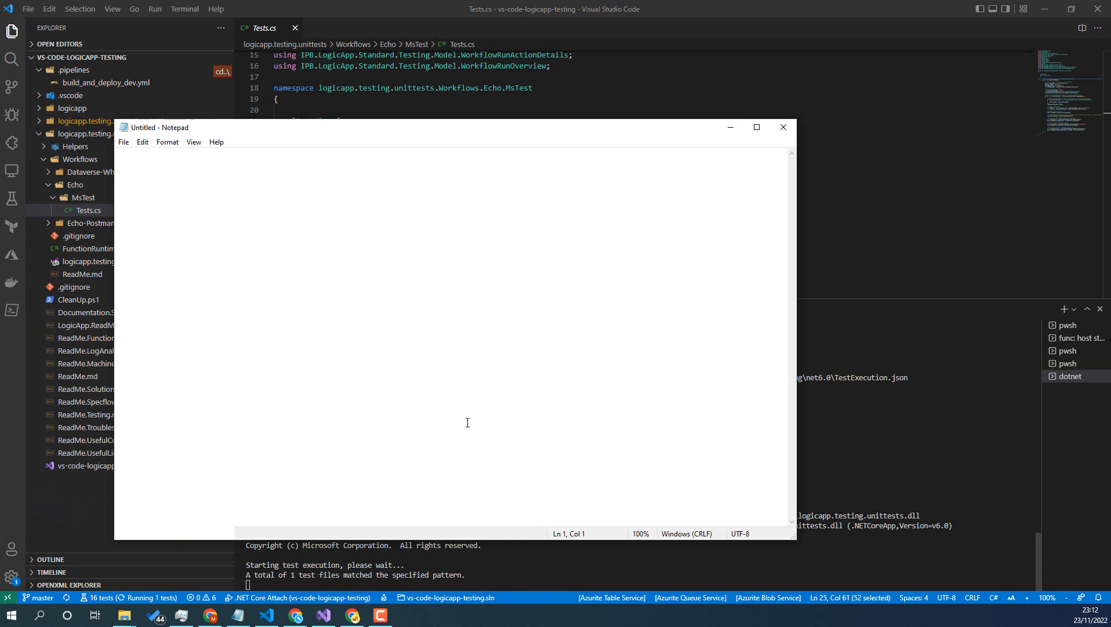
# - Write 'dotnet test --filter Priority=1' in Notepad for later reuse
pyautogui.write('dotnet test --filter Priority=1')
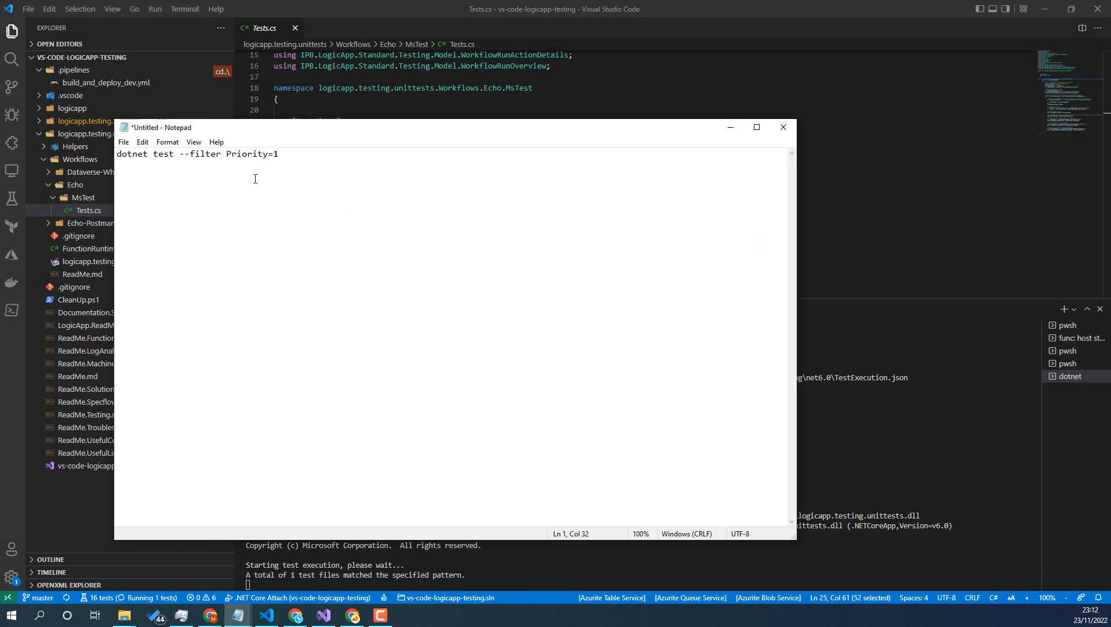
pyautogui.moveTo(287, 152)
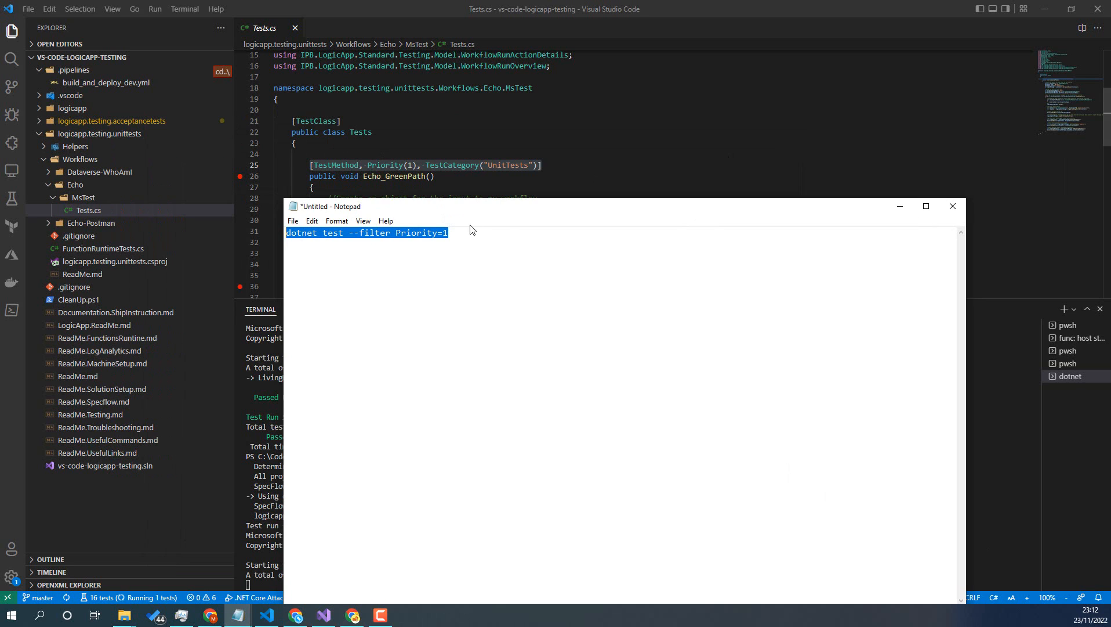
# - Run 'dotnet test --filter TestCategory=UnitTests' in the VS Code terminal
pyautogui.click(953, 206)
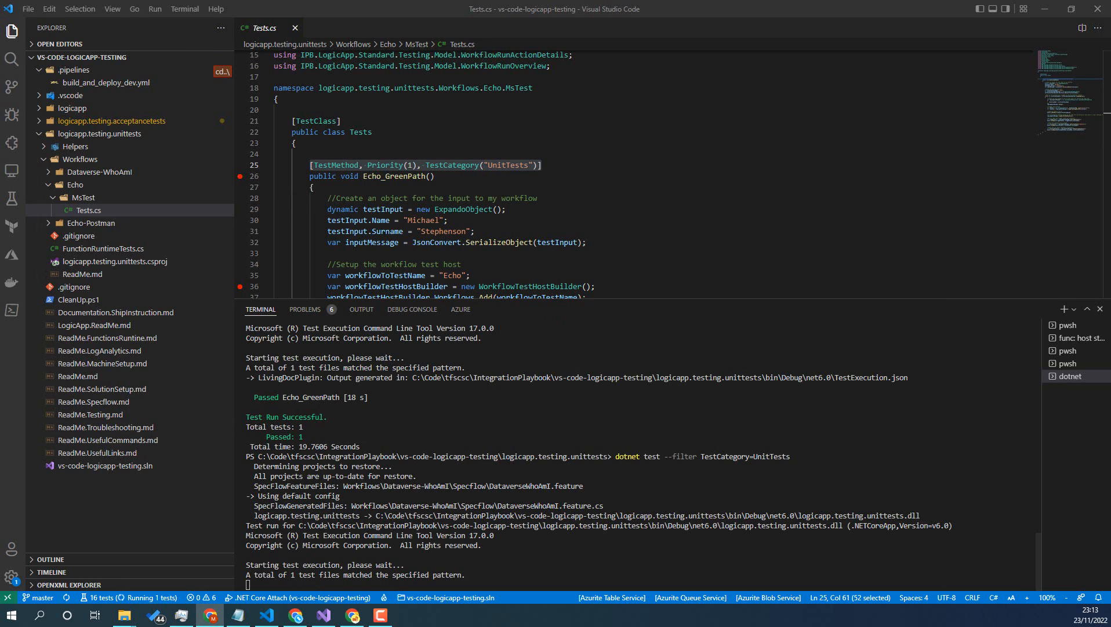
pyautogui.moveTo(176, 397)
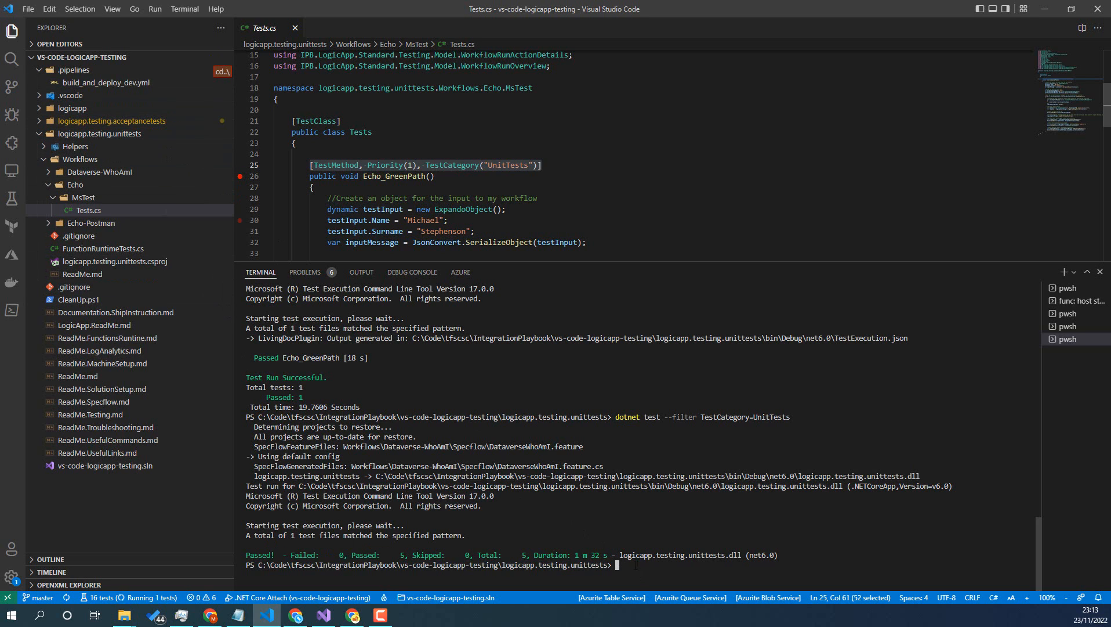
# - Run 'dotnet test --logger:"console;verbosity=normal"' and review the eight per-test results
pyautogui.write('dotnet test --logger:"console;verbosity=normal"')
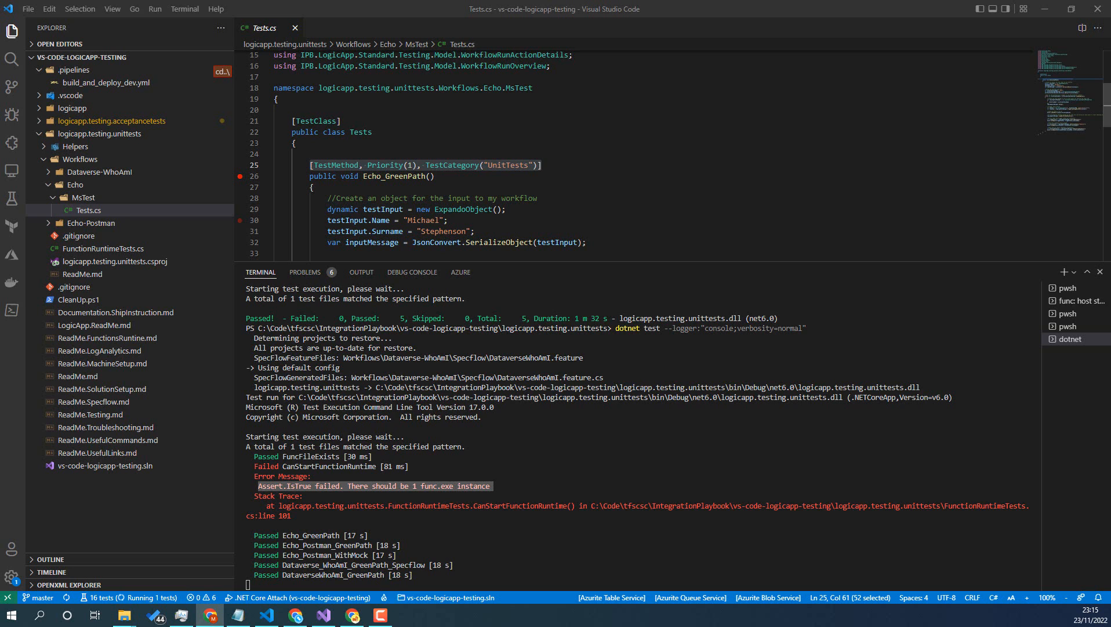
pyautogui.scroll(-3)
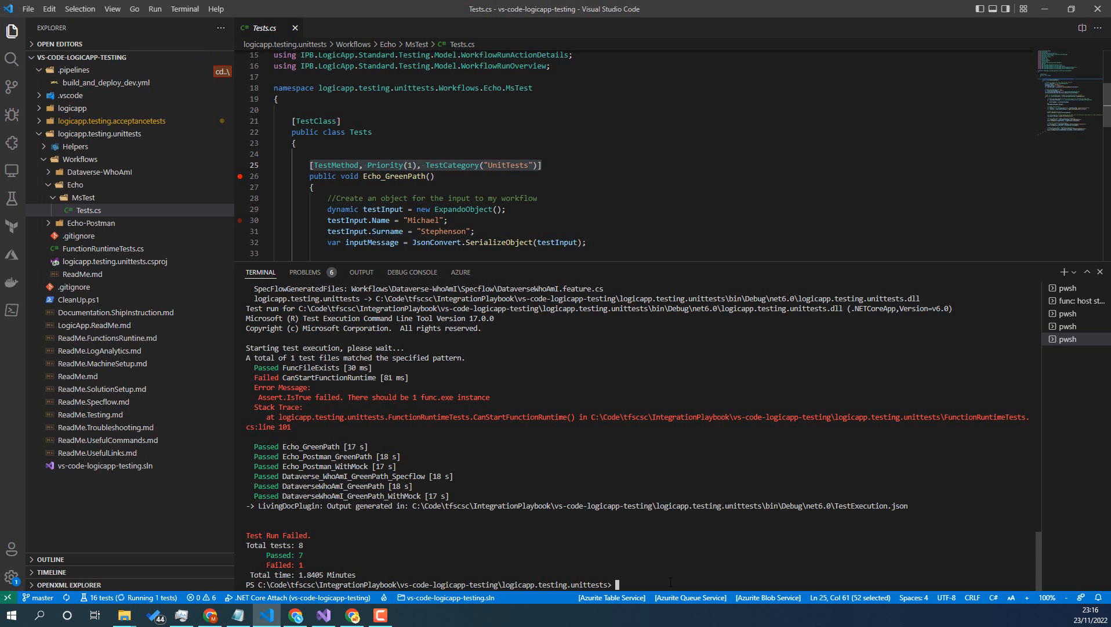
# - Run 'dotnet test --logger:"console;verbosity=detailed"' to show each test's standard output
pyautogui.write('dotnet test --logger:"console;verbosity=detailed"')
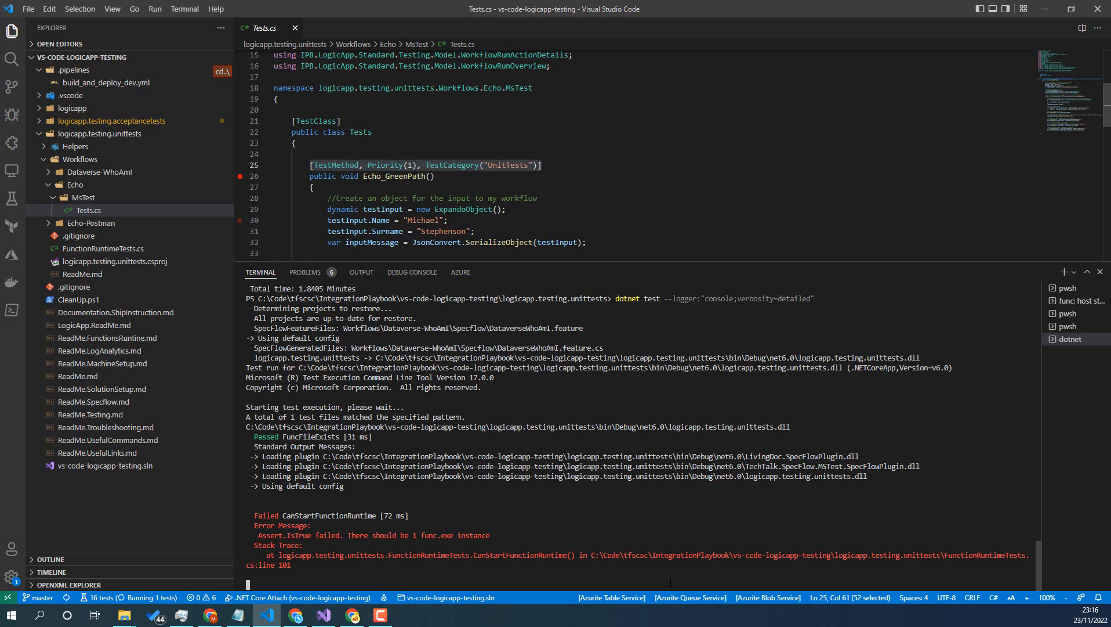
pyautogui.moveTo(493, 498)
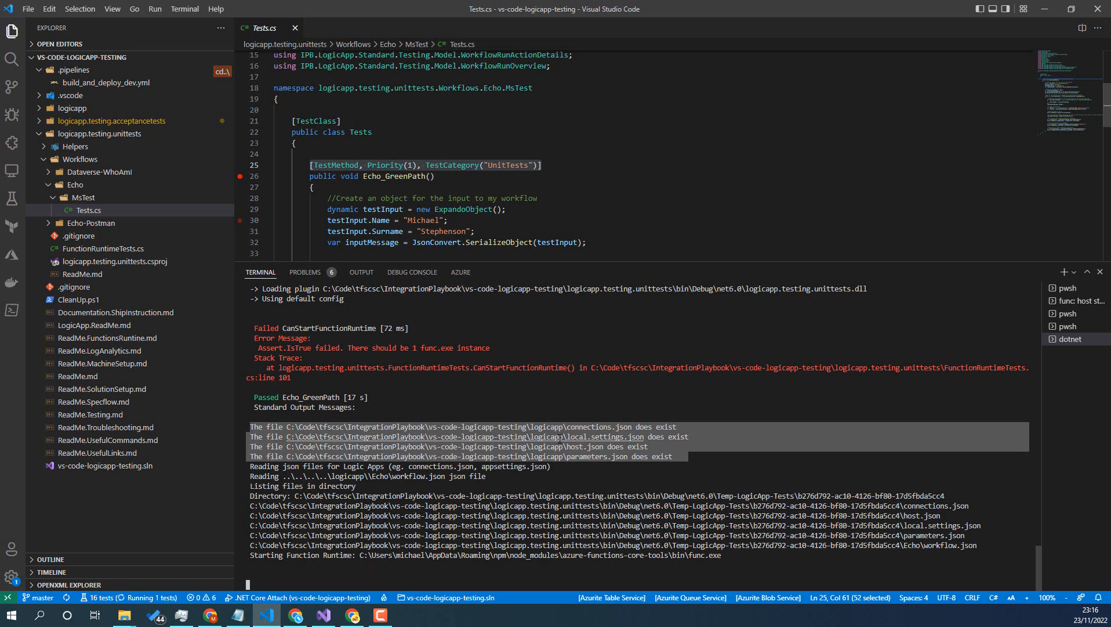
pyautogui.moveTo(560, 427)
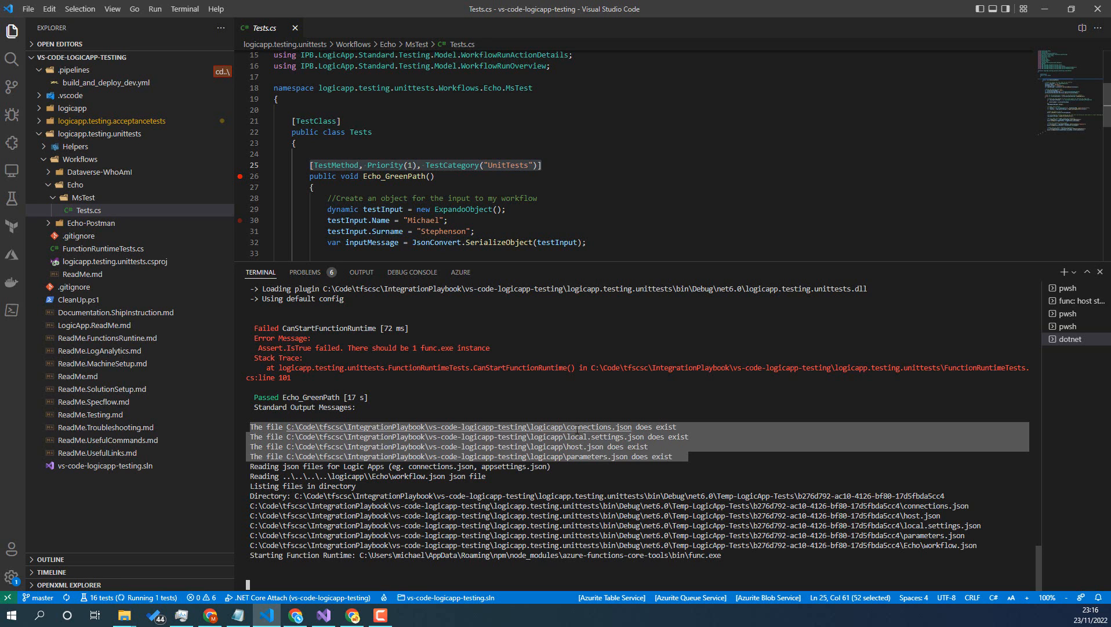